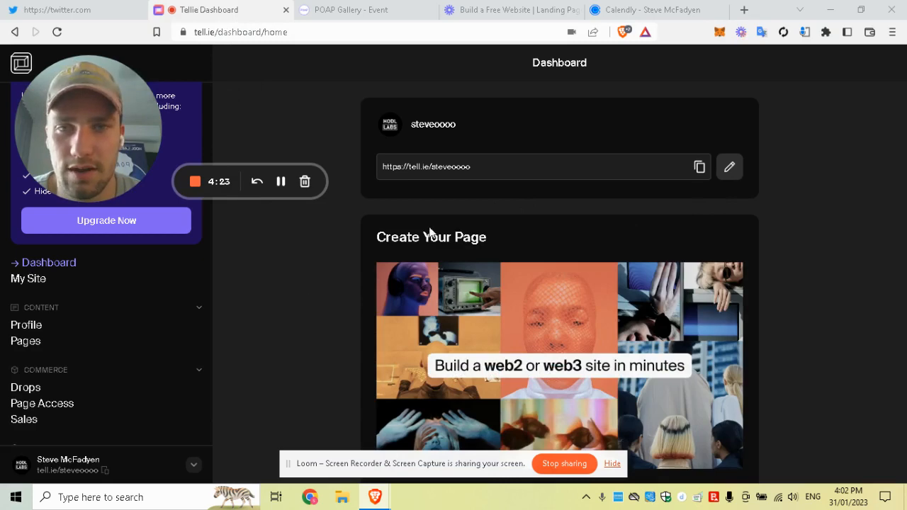
Step: Scroll down to Create Your Page and start a new untitled draft page
scroll(down, 3)
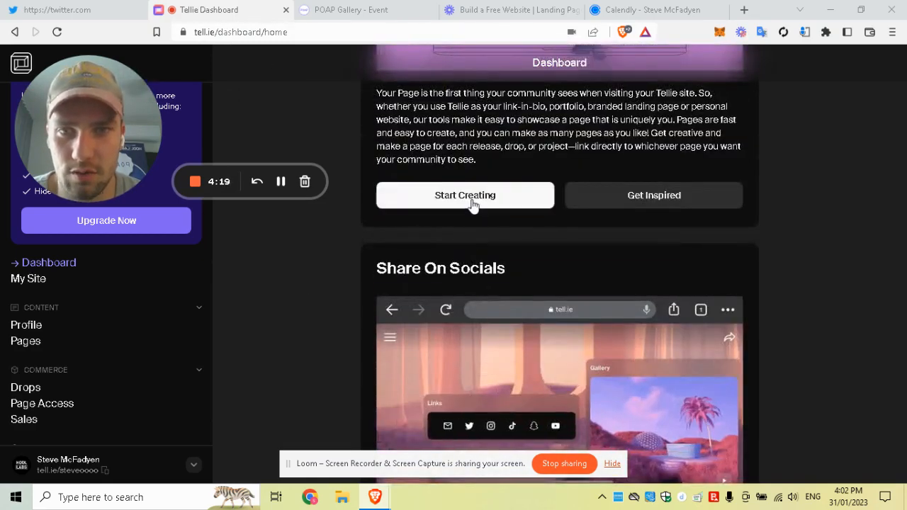
click(465, 194)
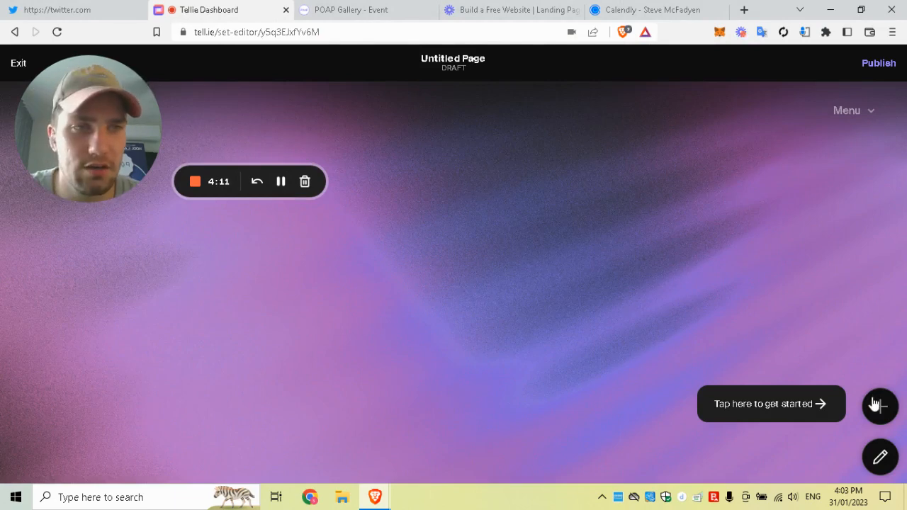
Step: Add an Instant Embed tile named Calendly using the Calendly scheduling page URL
click(879, 406)
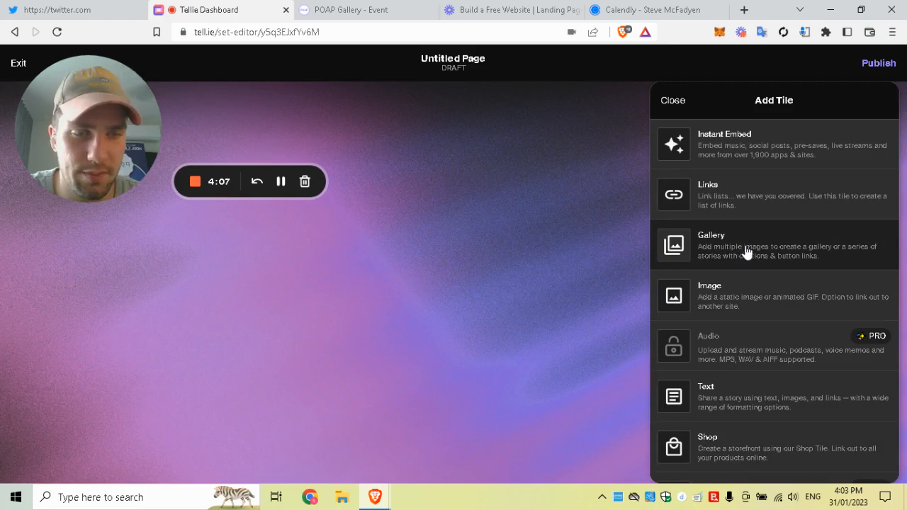
mouse_move(763, 312)
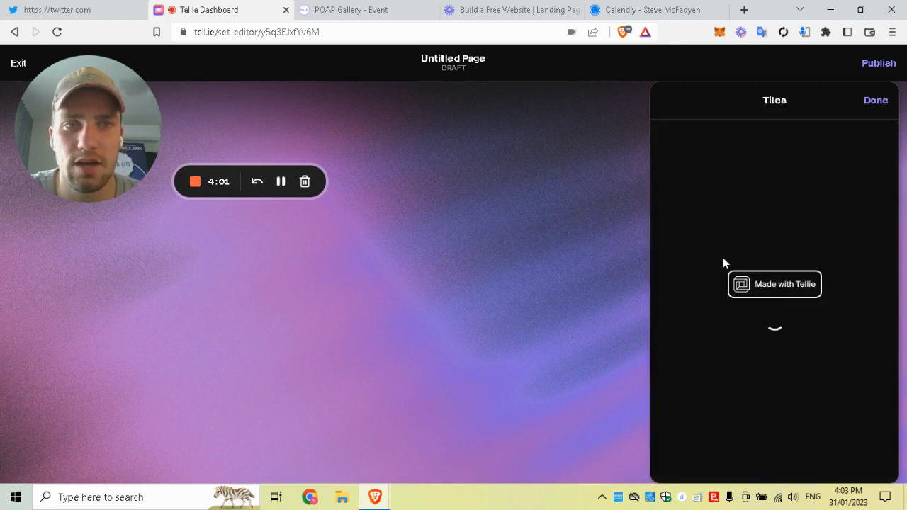
click(773, 284)
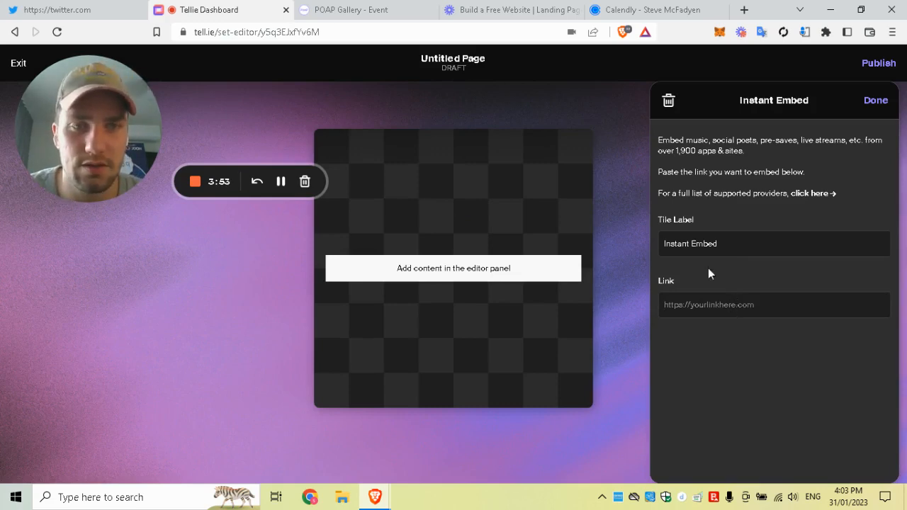
click(651, 10)
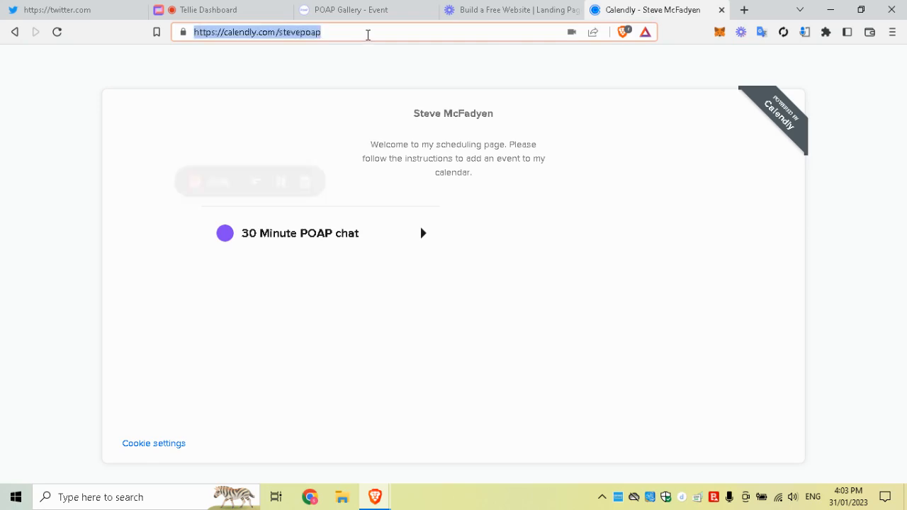
click(208, 9)
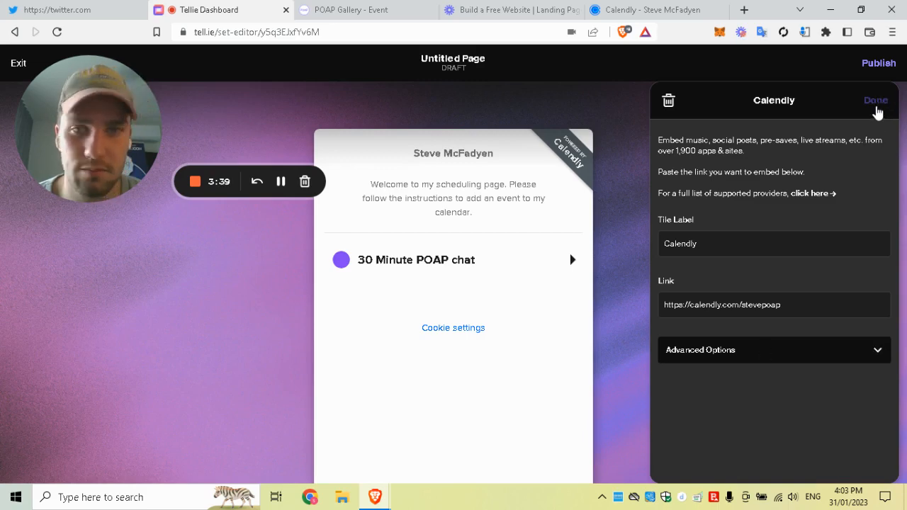
click(874, 100)
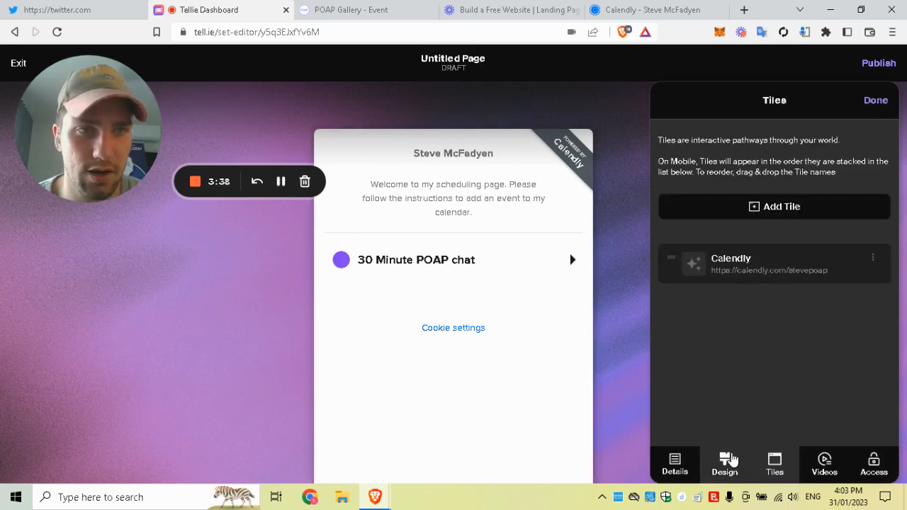
Step: Add a Gallery tile containing the uploaded HODL TECH image
click(774, 206)
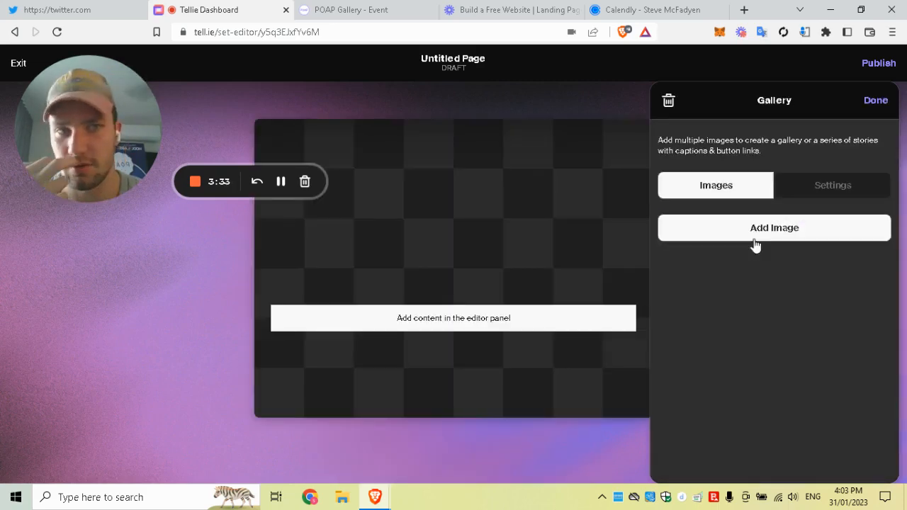
click(773, 228)
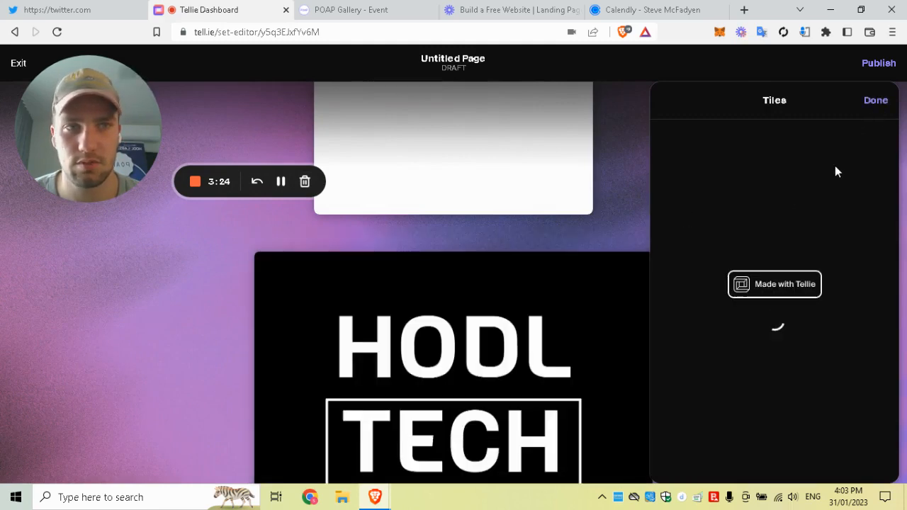
click(874, 100)
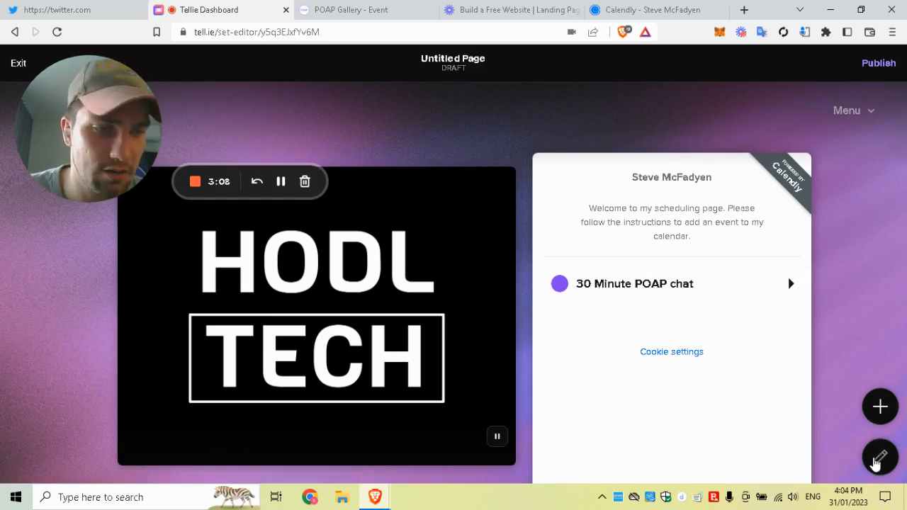
Step: Create a token gate named 'HODL LABS Member' and choose a Hold an NFT requirement
click(880, 459)
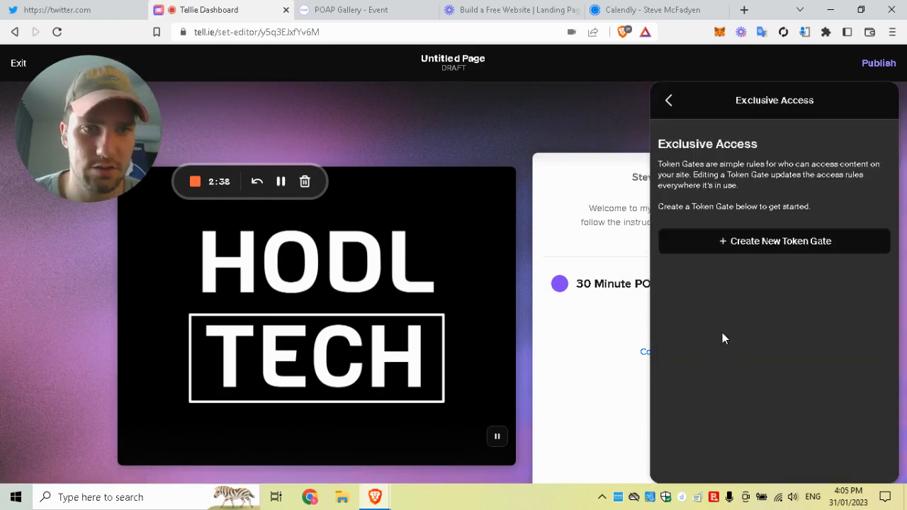
click(774, 241)
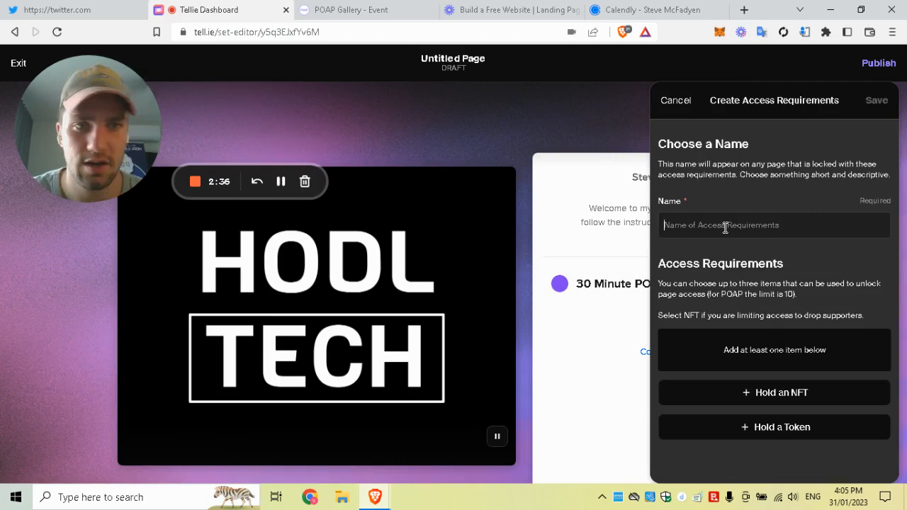
text(HODL LABS Member)
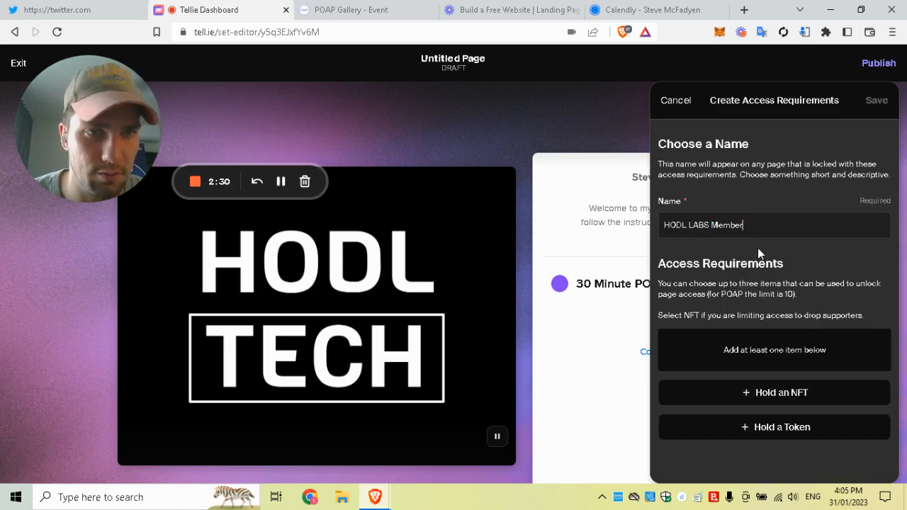
mouse_move(808, 406)
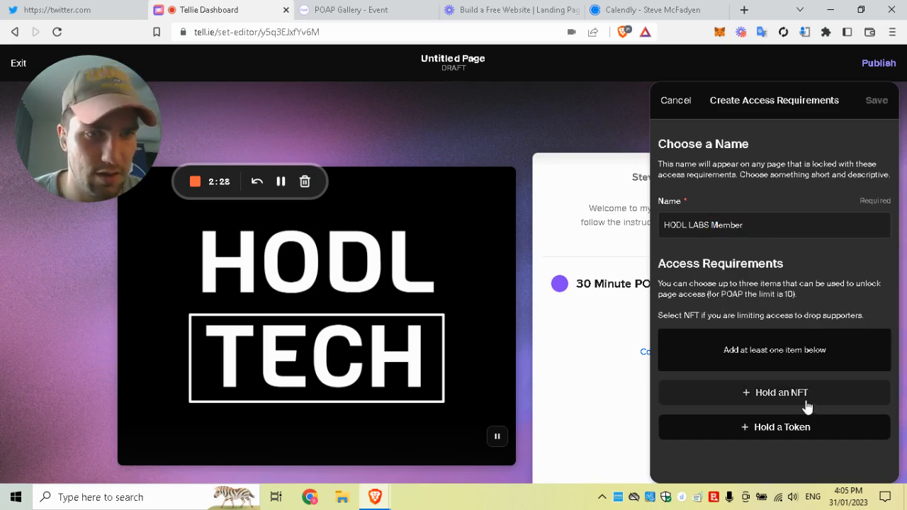
click(773, 393)
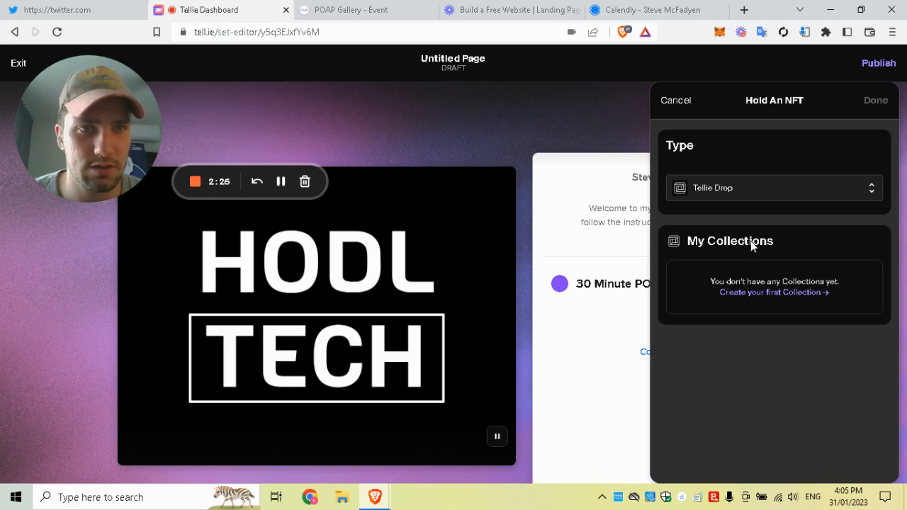
Step: Require the HODL LABS - Founders Edition POAP (event ID 52218) and save the gate
click(772, 187)
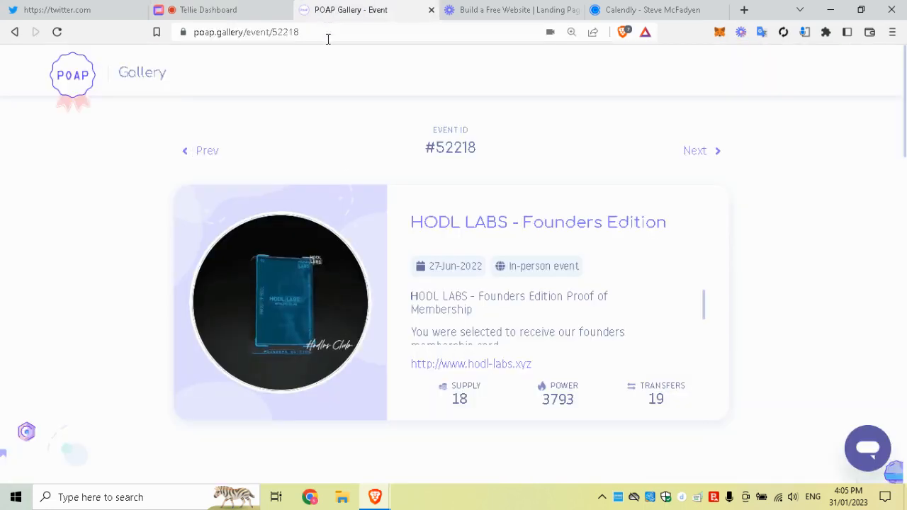
click(199, 10)
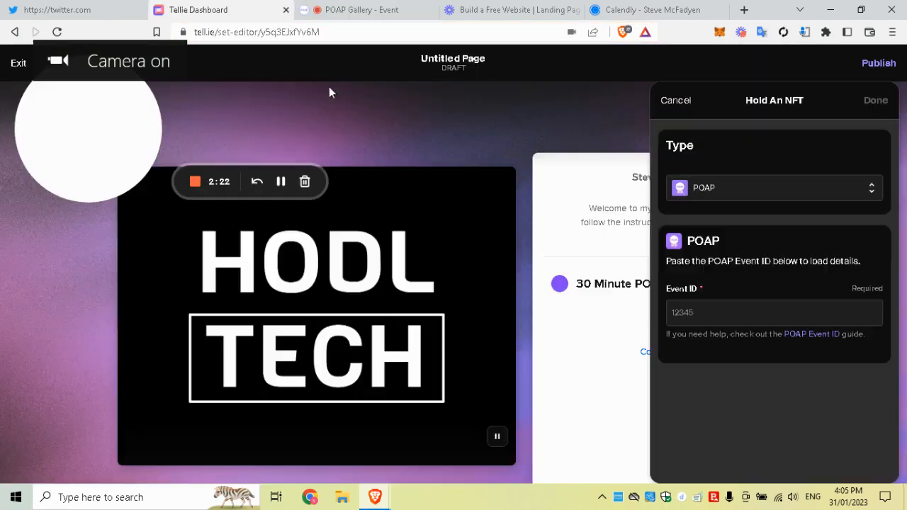
text(52218)
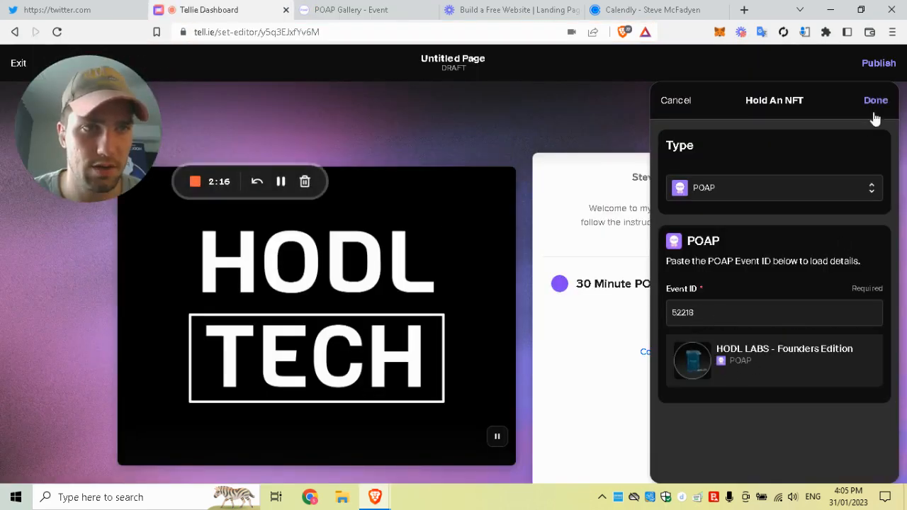
click(874, 100)
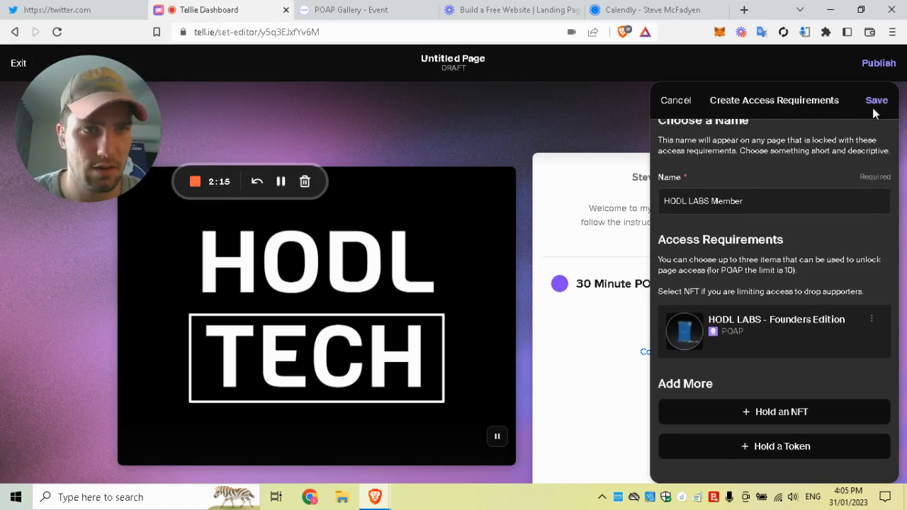
click(876, 99)
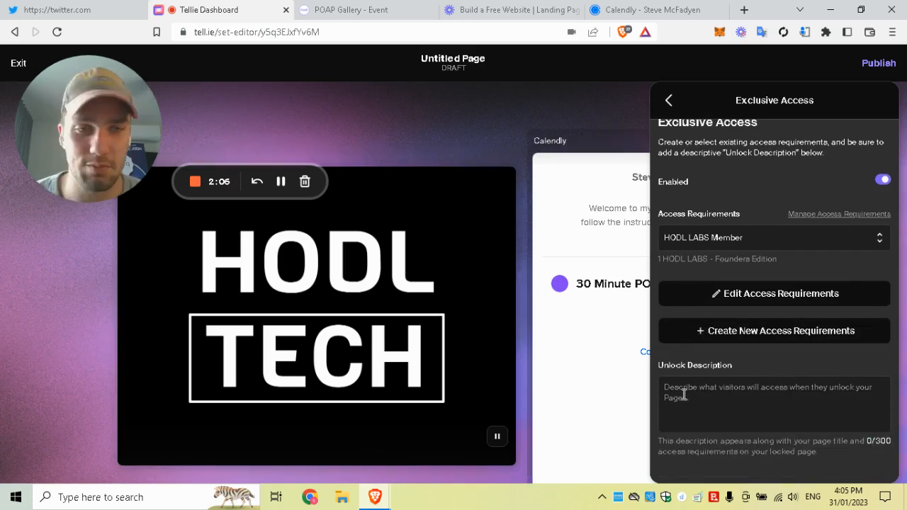
Step: Enter the unlock description 'You must be a member to gain access.' and publish
text(Y)
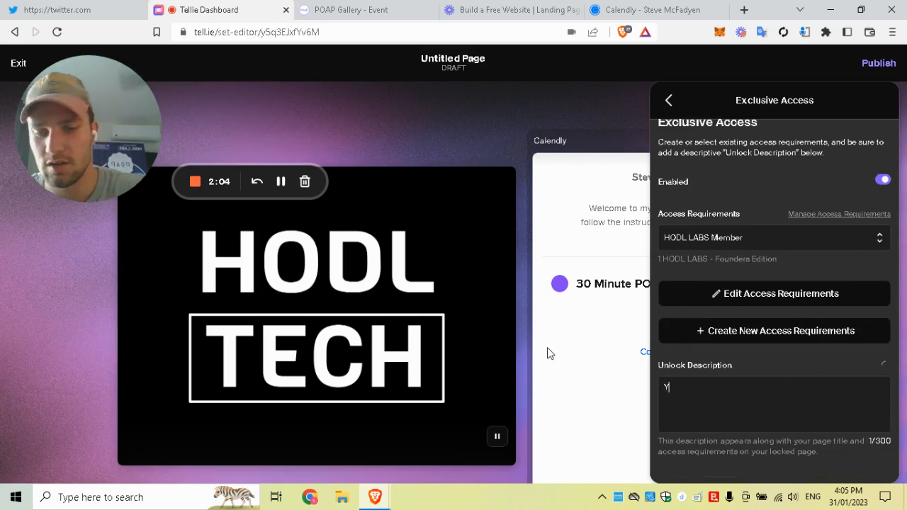
text(ou must be a)
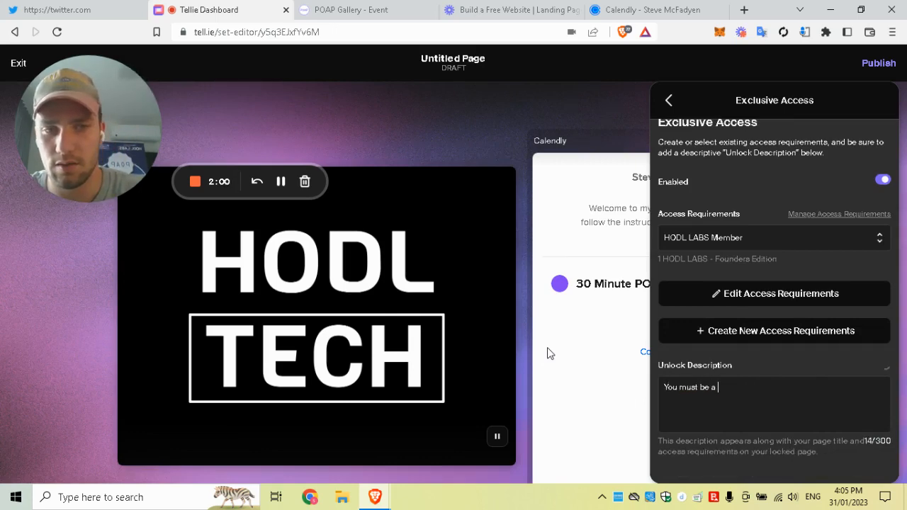
text(member to gain access.)
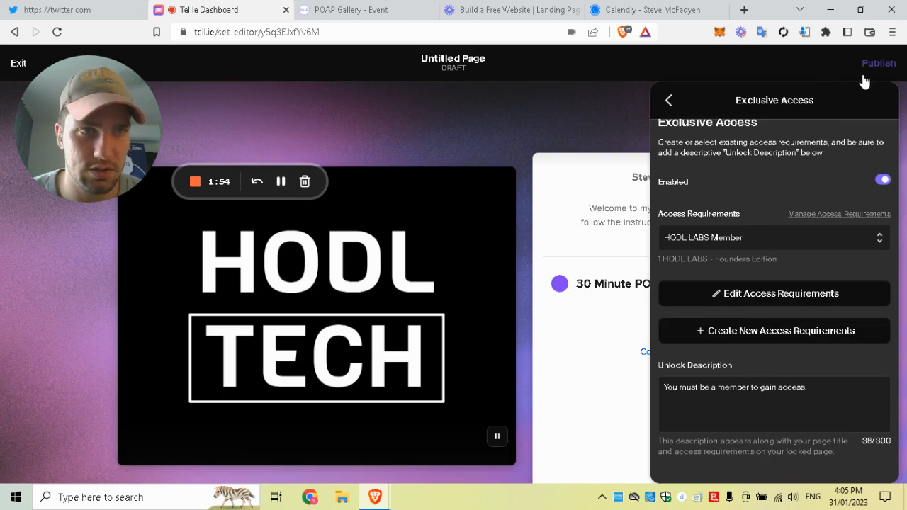
click(280, 181)
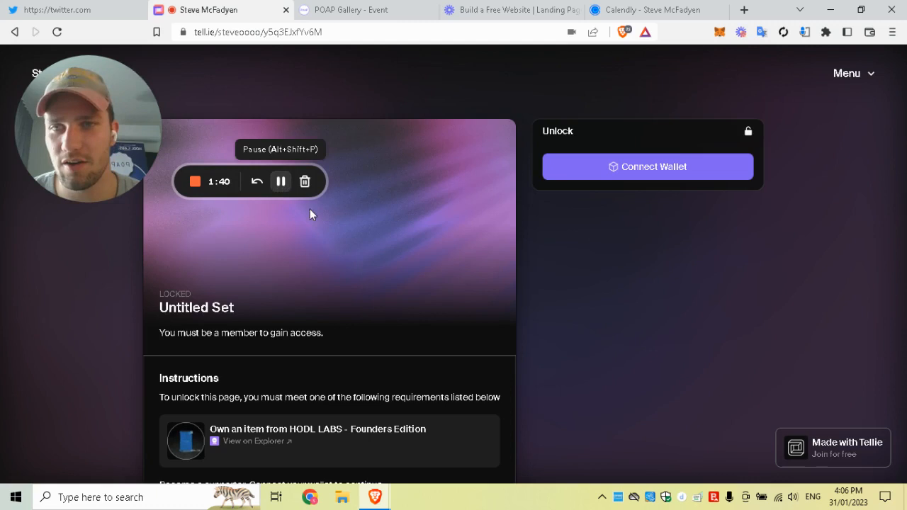
Step: Connect a wallet for the HODL LABS collectible, trying MetaMask, then WalletConnect
click(647, 166)
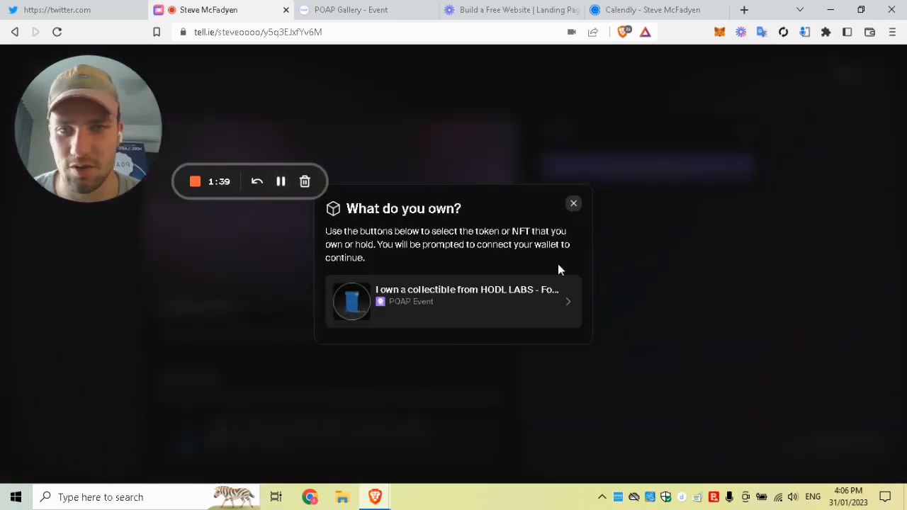
click(453, 301)
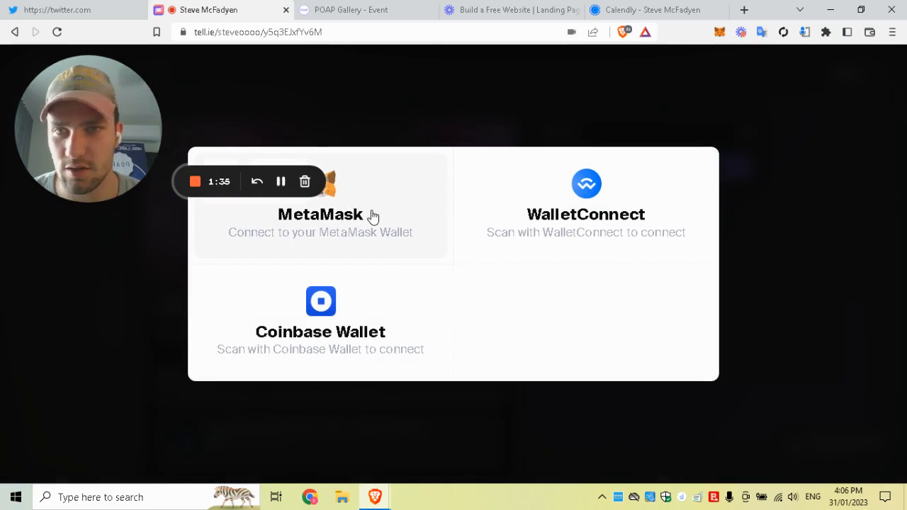
click(320, 214)
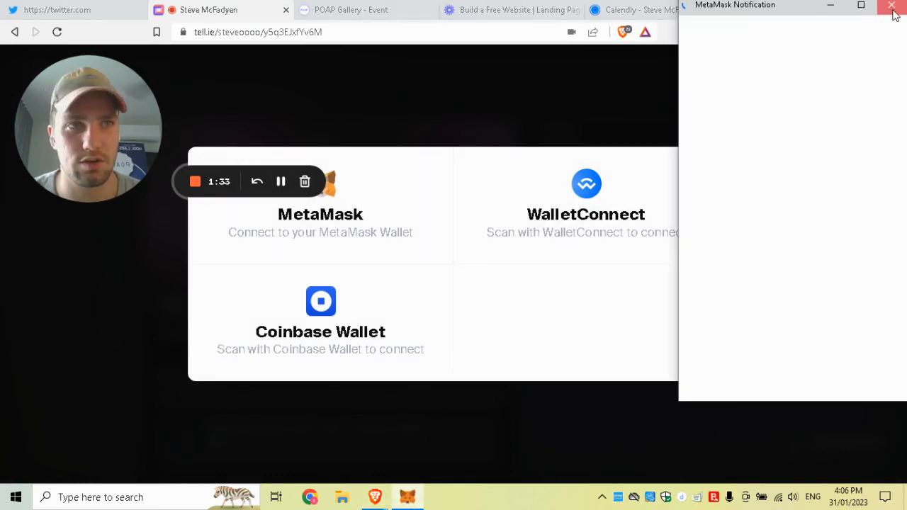
click(891, 5)
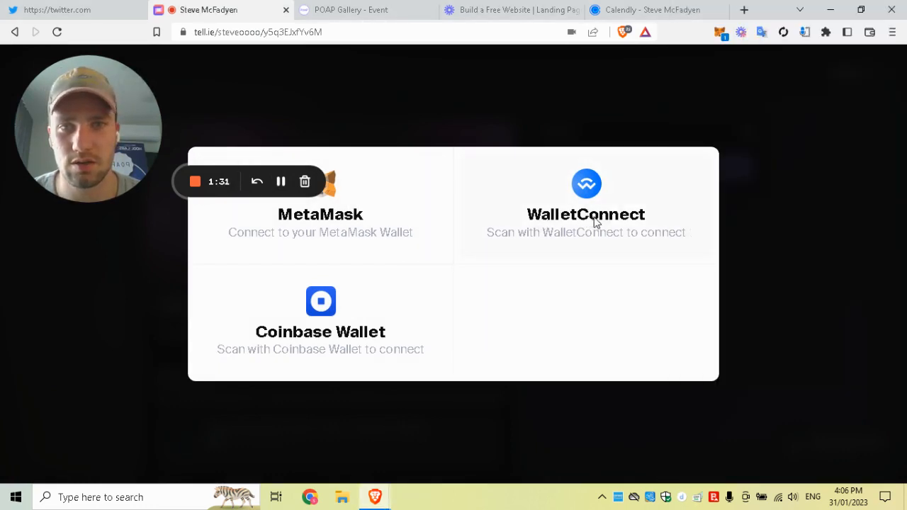
click(586, 205)
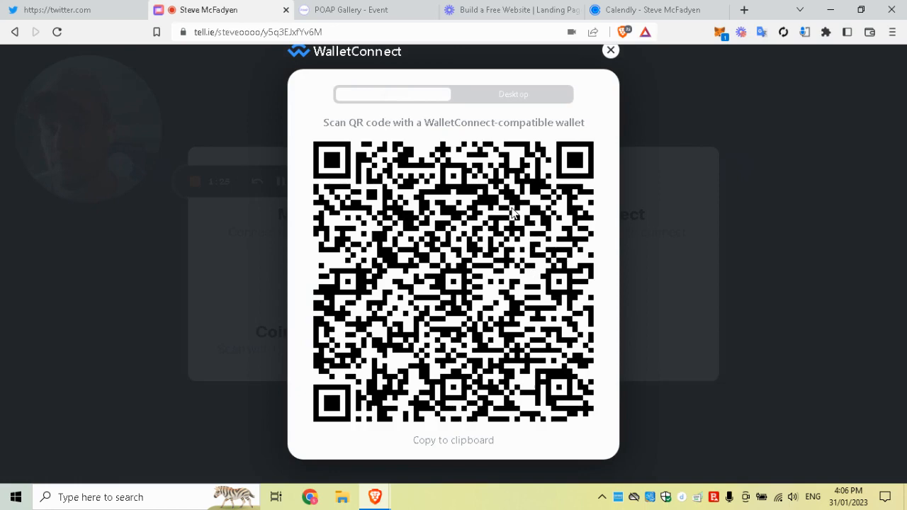
mouse_move(572, 168)
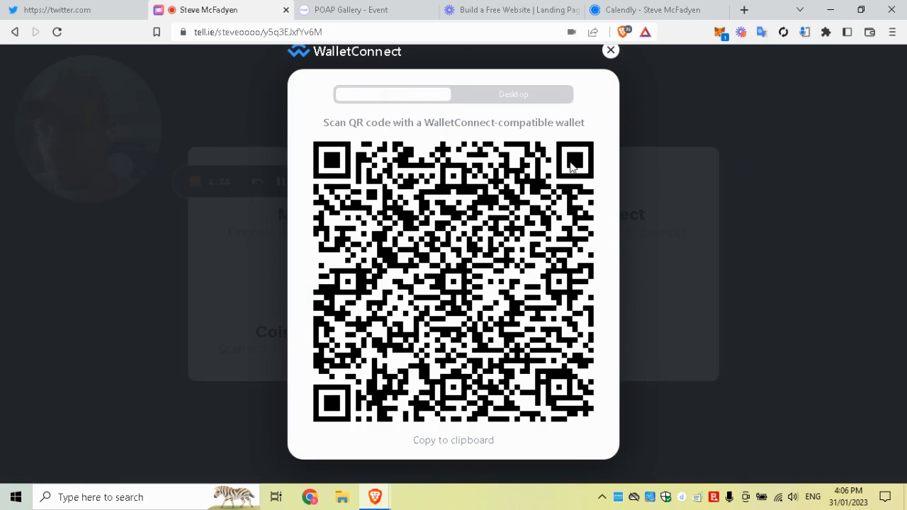
click(610, 50)
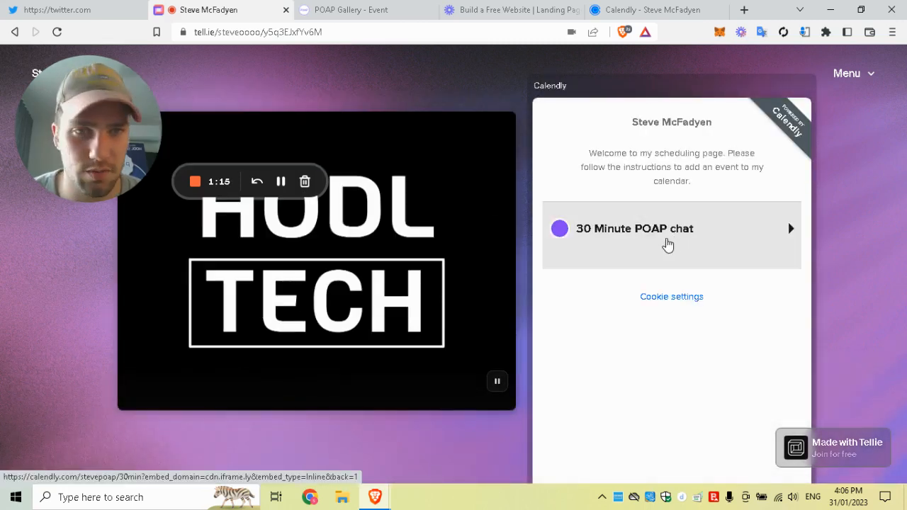
Step: Open the 30 Minute POAP chat booking and scroll through its January 2023 calendar
click(670, 228)
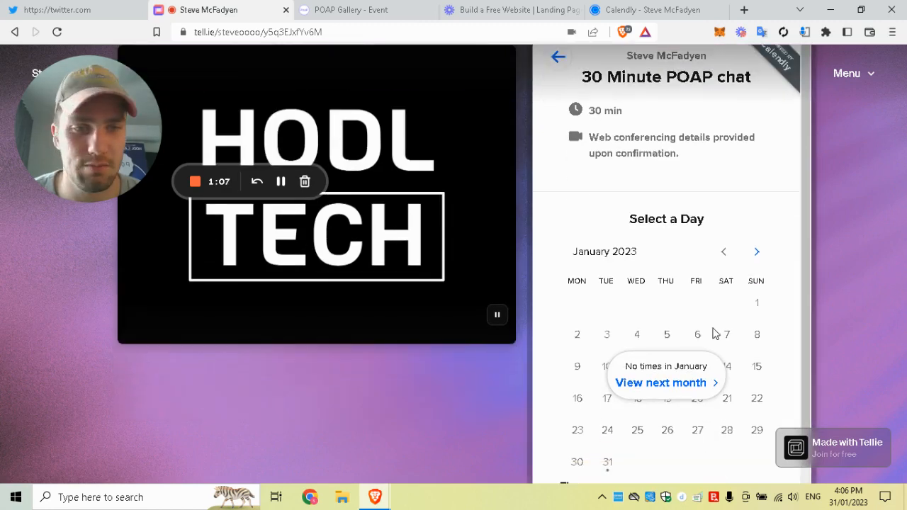
scroll(down, 3)
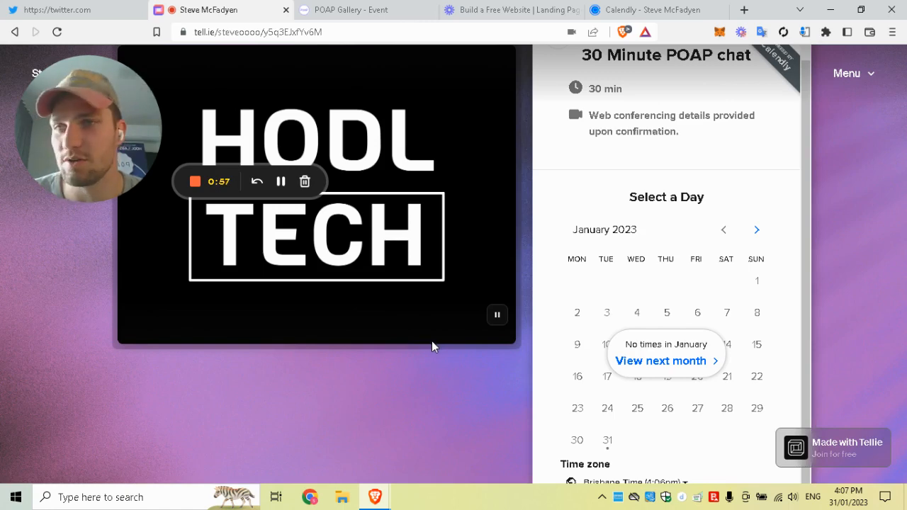
mouse_move(266, 250)
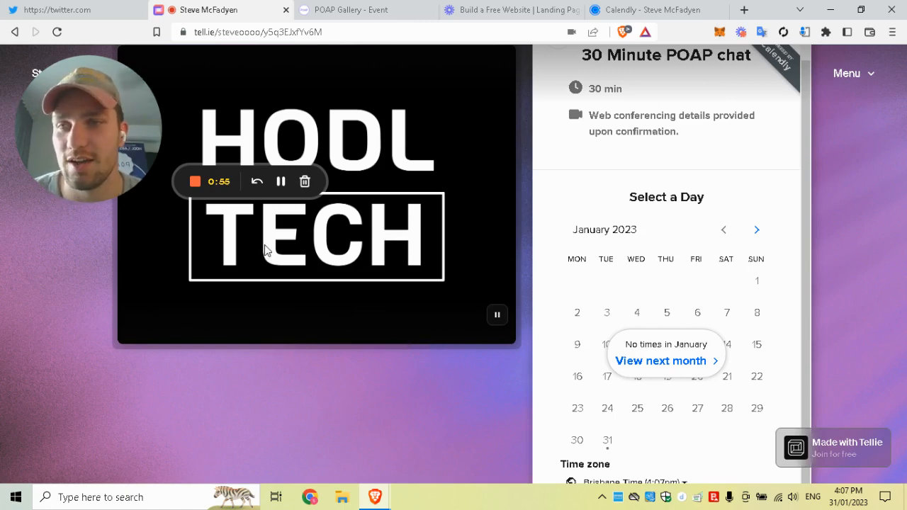